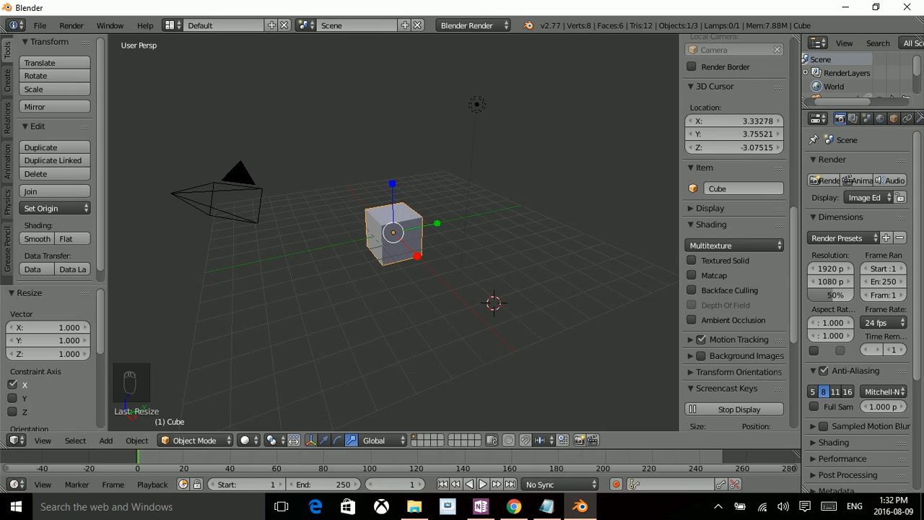
- Scale the cube down to about 0.198 of its original size
key(s)
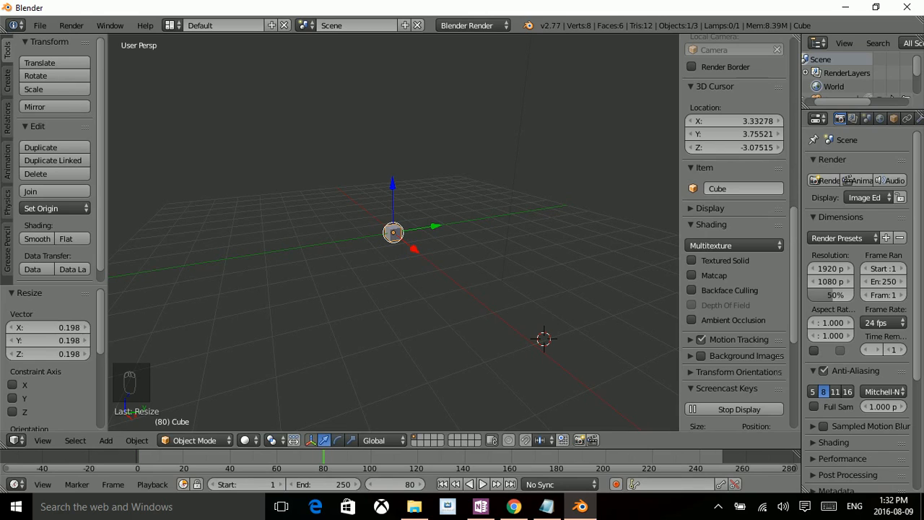
key(e)
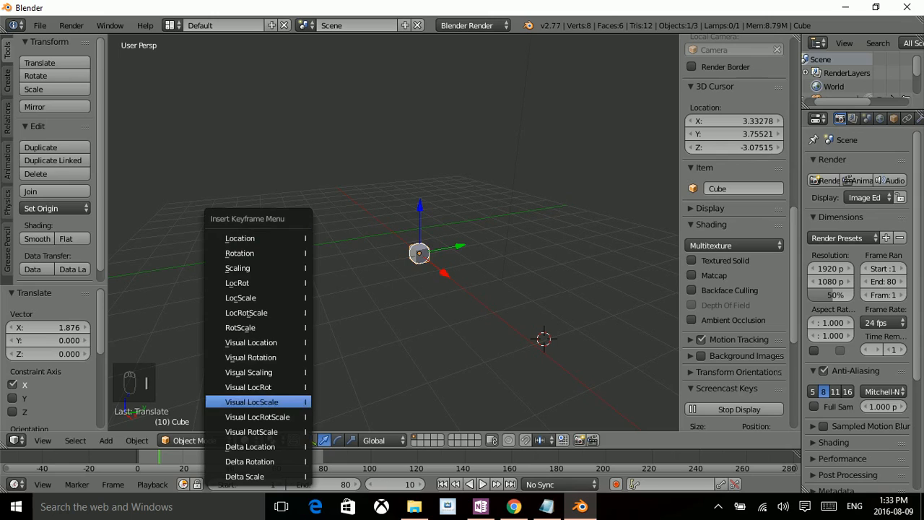
mouse_move(239, 238)
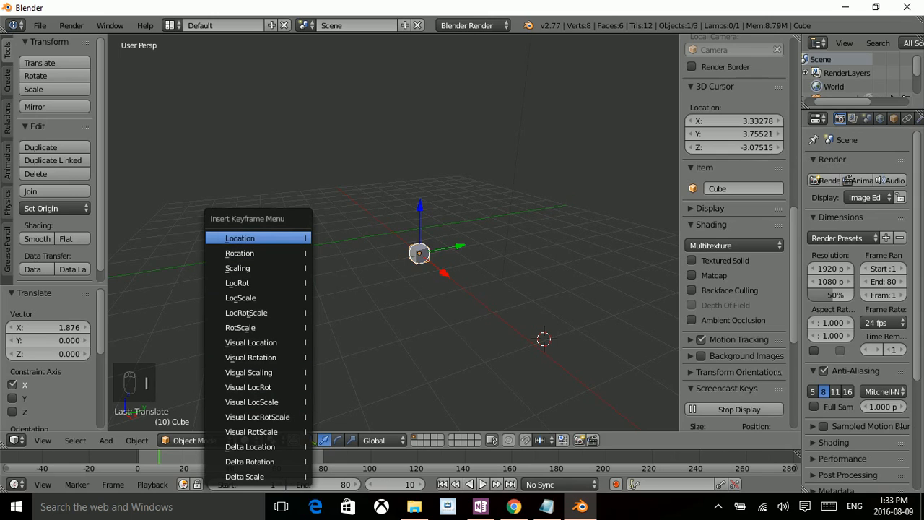
mouse_move(240, 237)
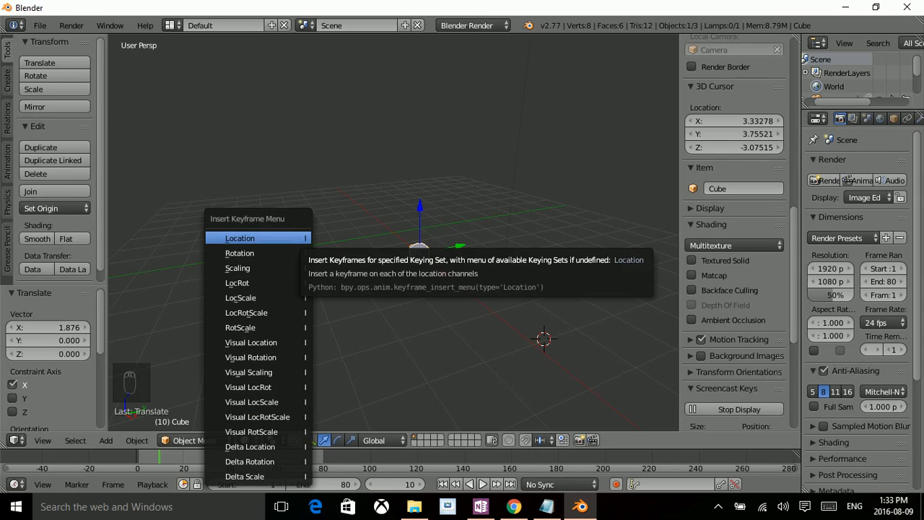
- Keyframe the cube's X-shifted location at frame 10, with the animation ending at 80
click(240, 237)
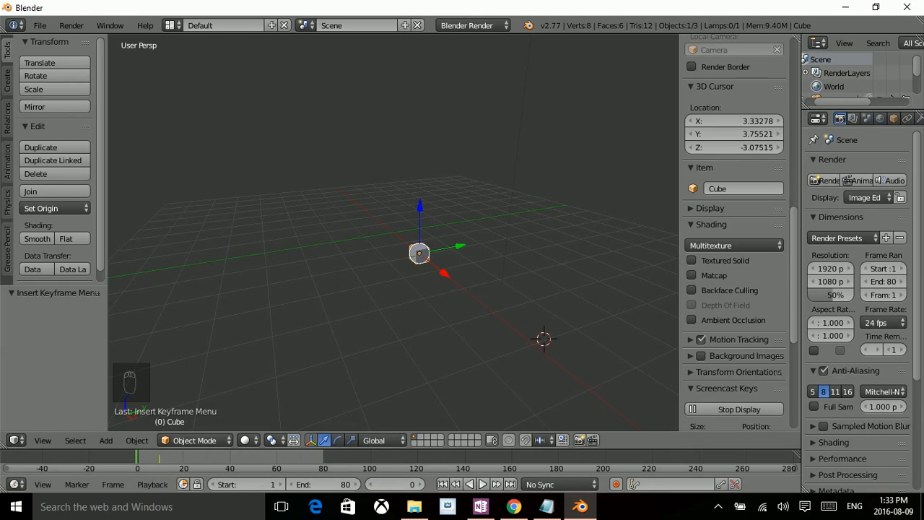
- Keyframe the cube's Z-raised location at frame 20, then return to frame 0
key(shift+Up)
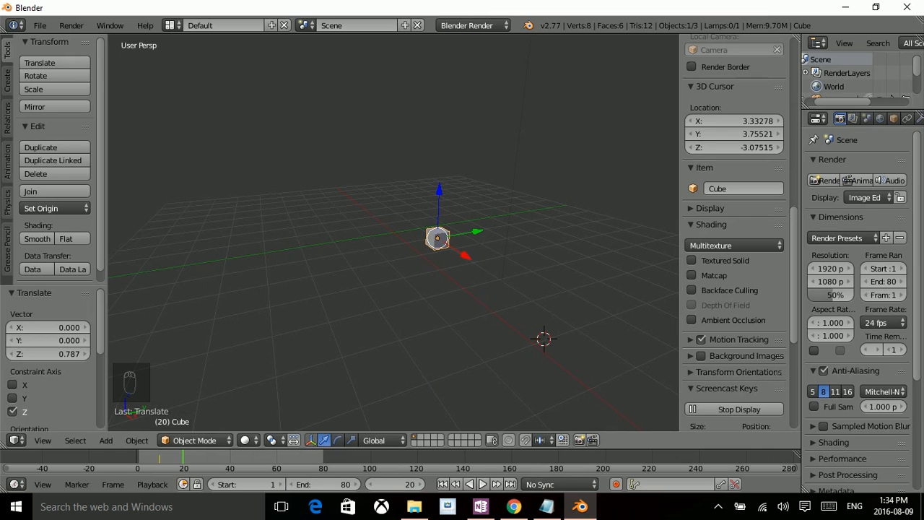
key(i)
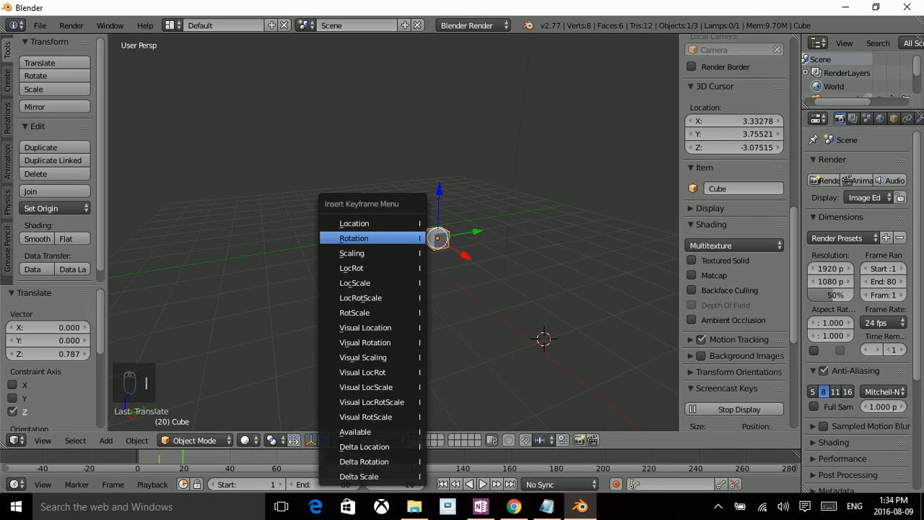
click(353, 238)
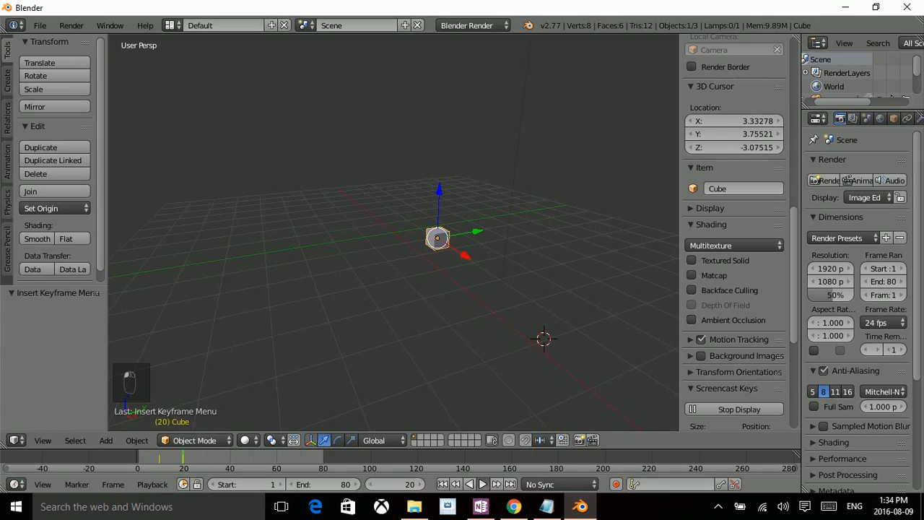
click(482, 483)
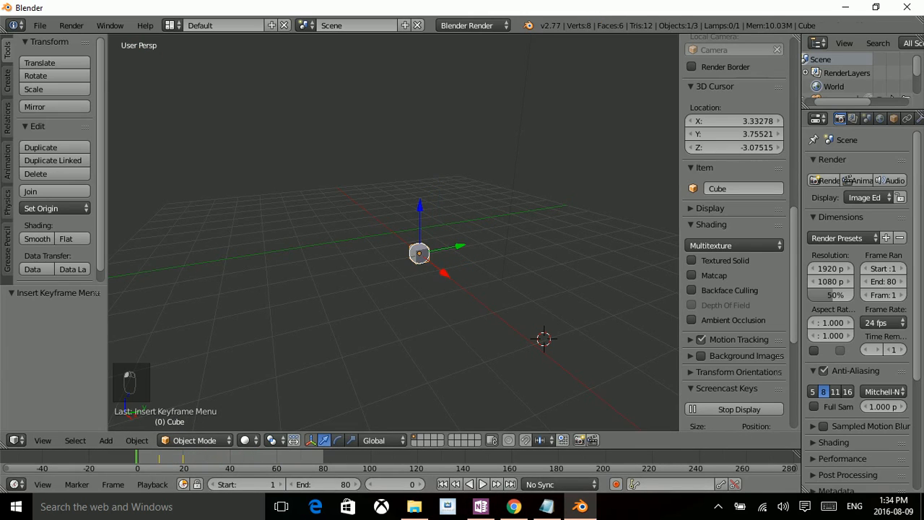
- Keyframe the cube's X-shifted locations at frames 30, 40 and 50
key(Shift+Up)
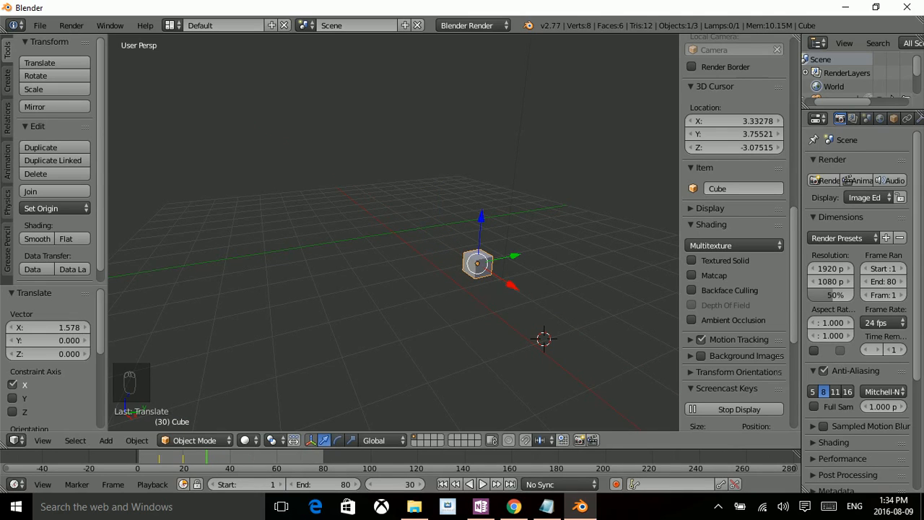
key(i)
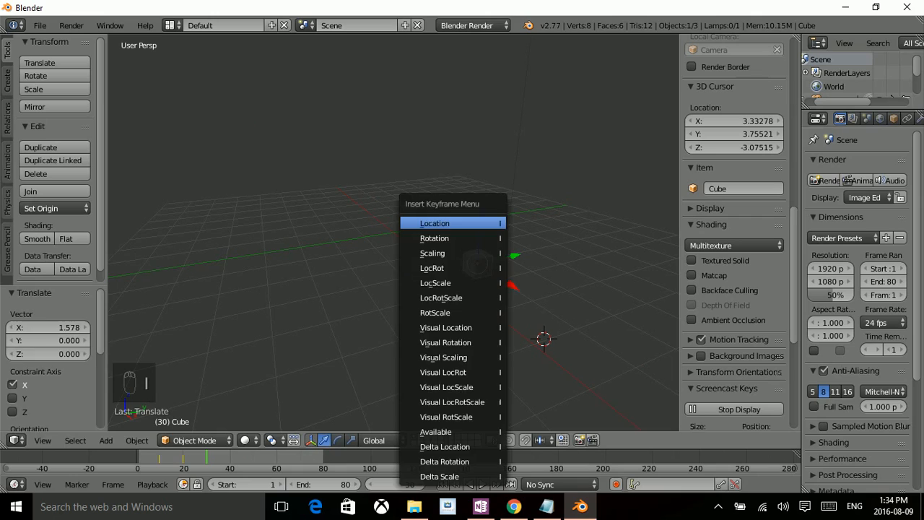
click(435, 222)
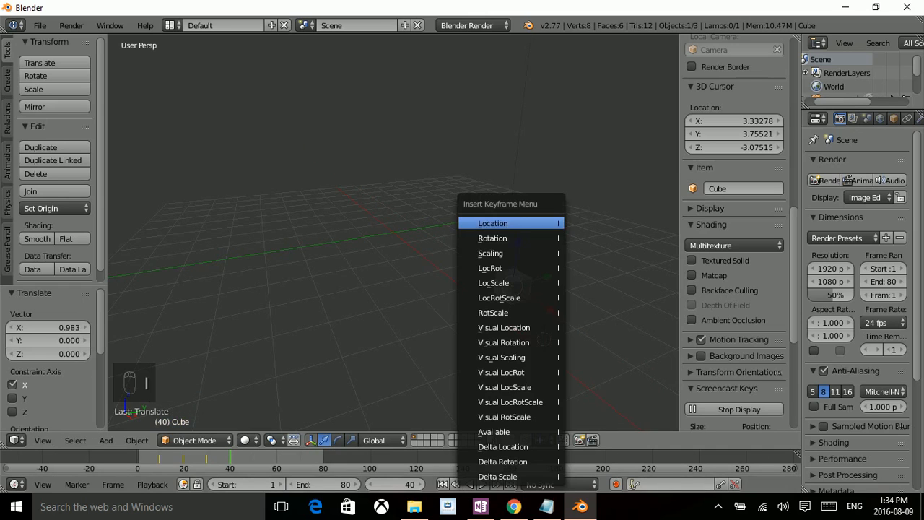
click(493, 222)
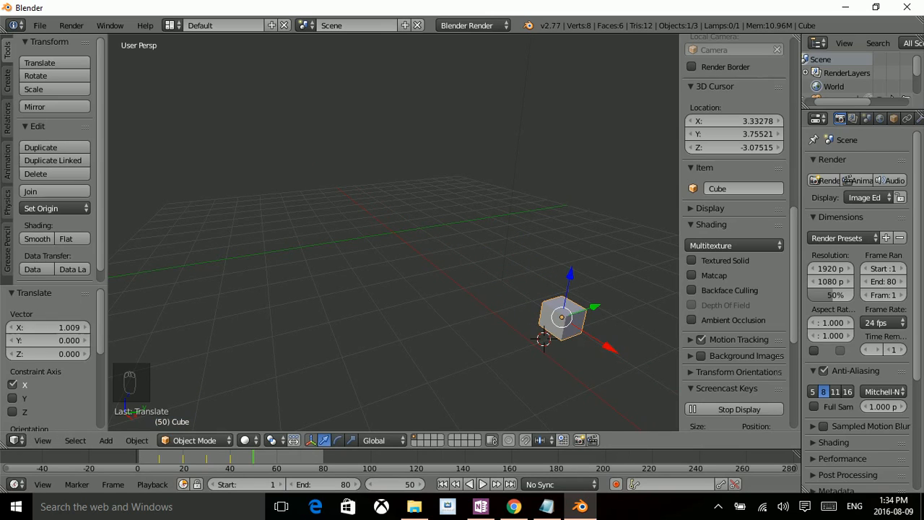
key(I)
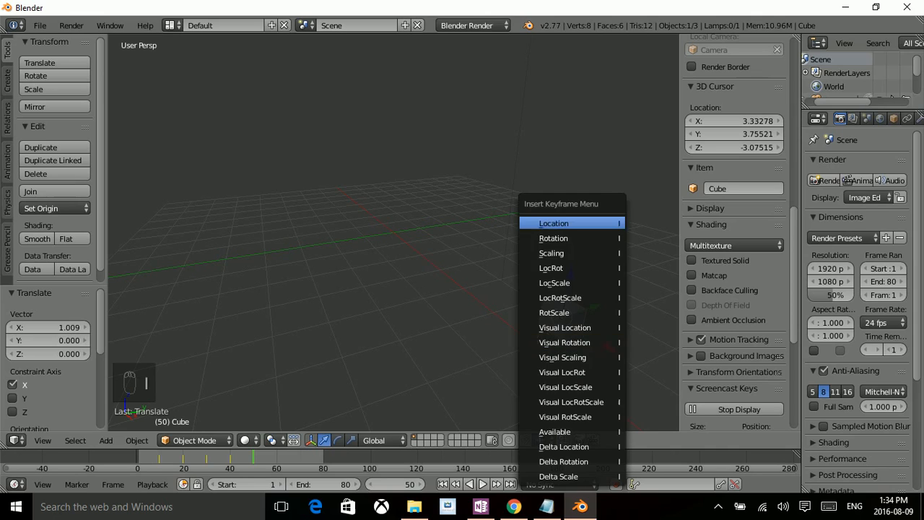
click(553, 222)
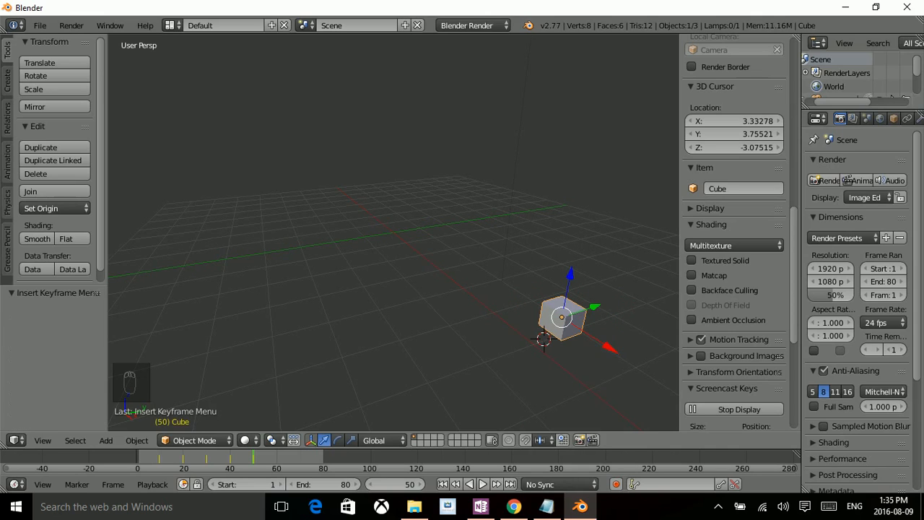
key(shift+up)
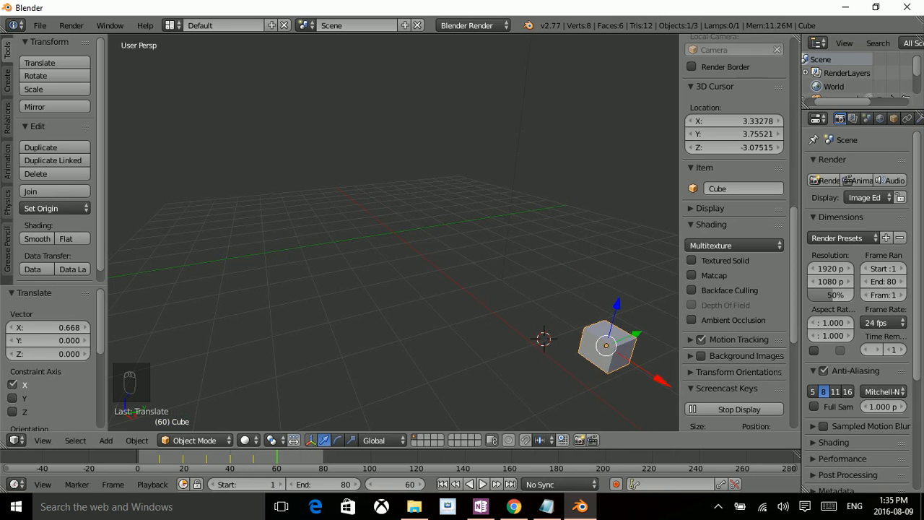
key(i)
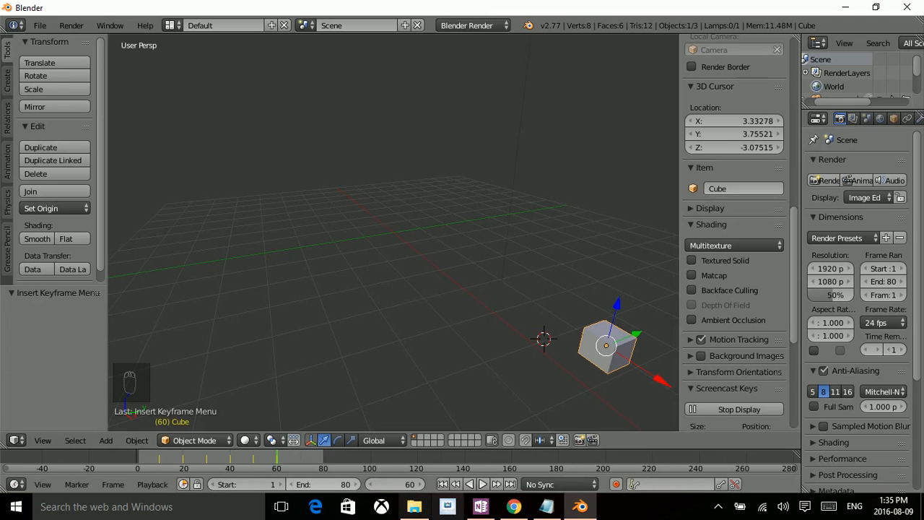
mouse_move(483, 483)
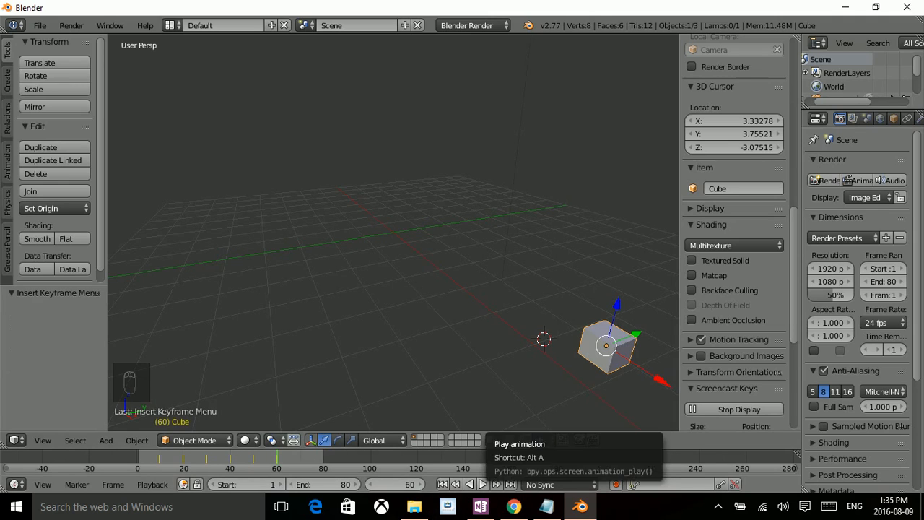
- Keyframe the cube's location at frame 60 and play back the animation
click(476, 485)
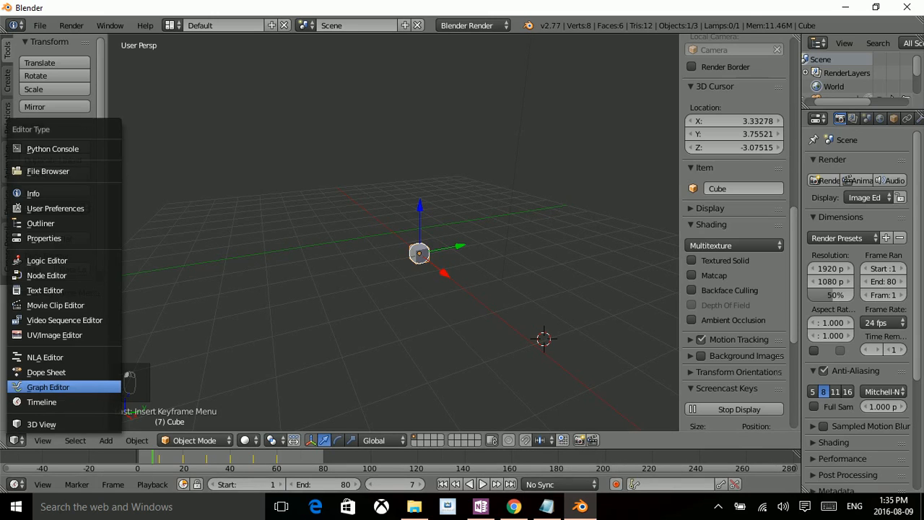
mouse_move(58, 387)
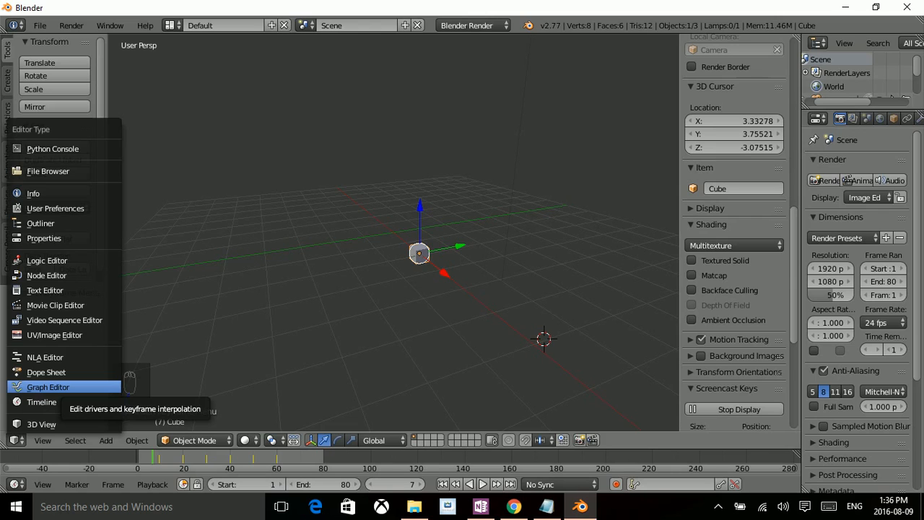
- Switch the area to the Graph Editor's location curves, then open the Editor Type menu
click(47, 387)
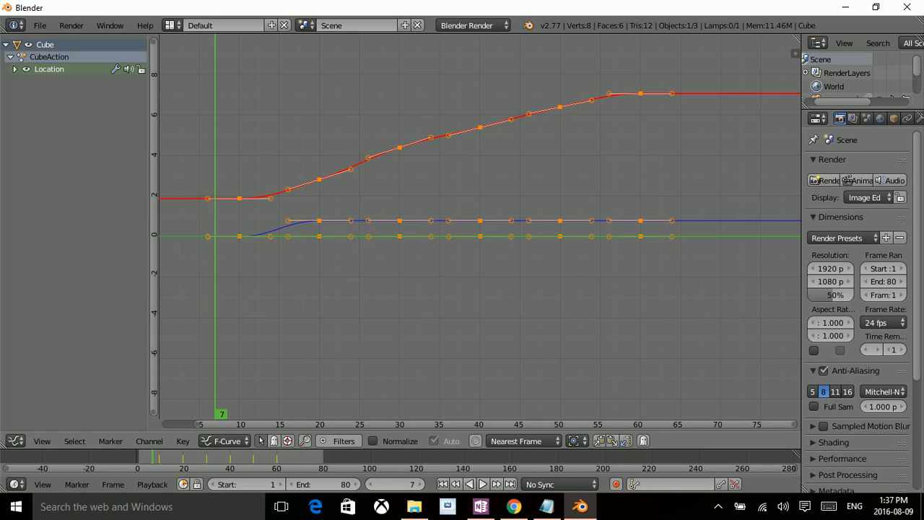
mouse_move(18, 440)
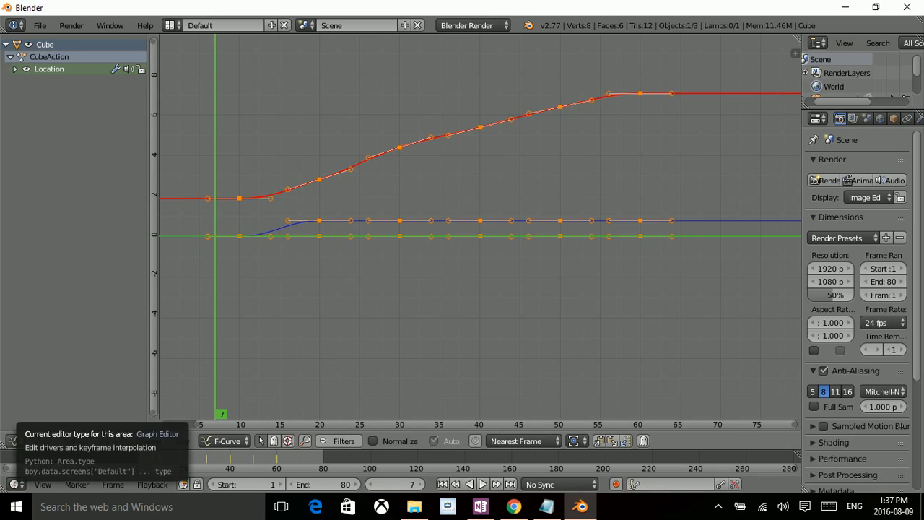
click(10, 440)
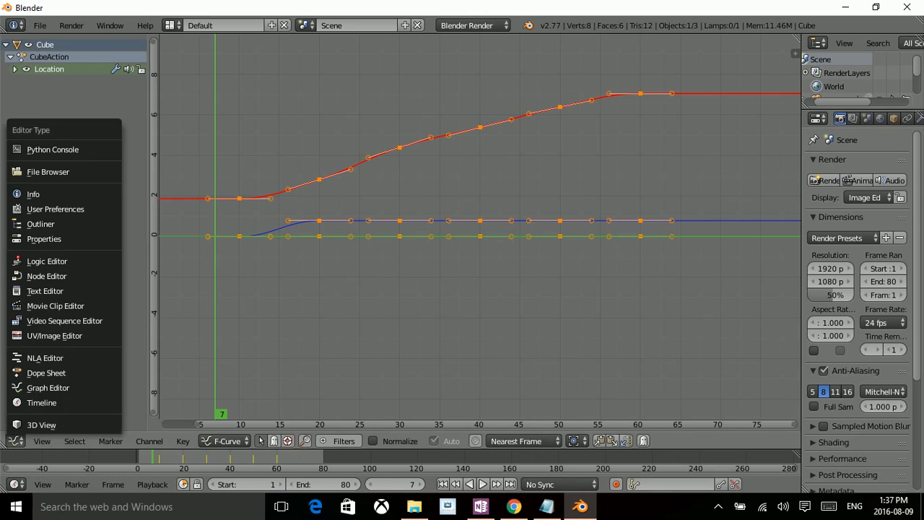
- Return the area to the 3D View and open User Preferences on the Add-ons list
click(40, 424)
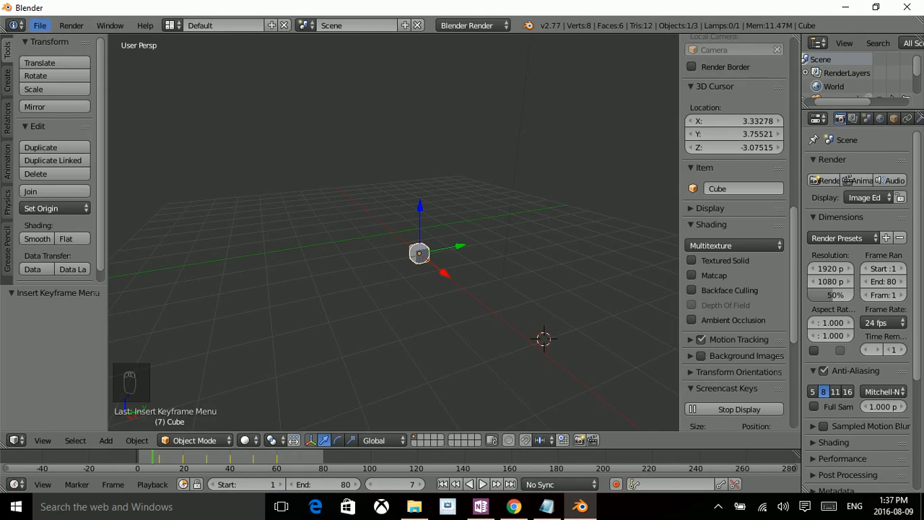
click(46, 24)
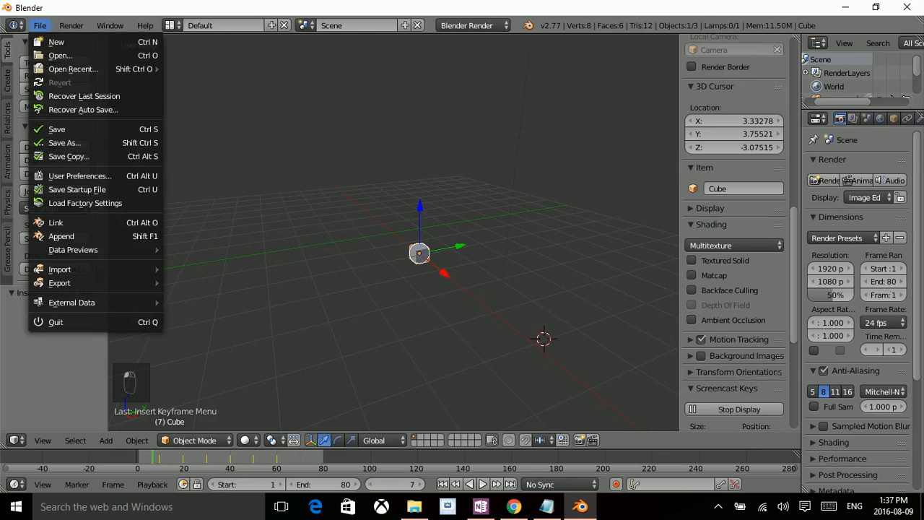
click(79, 176)
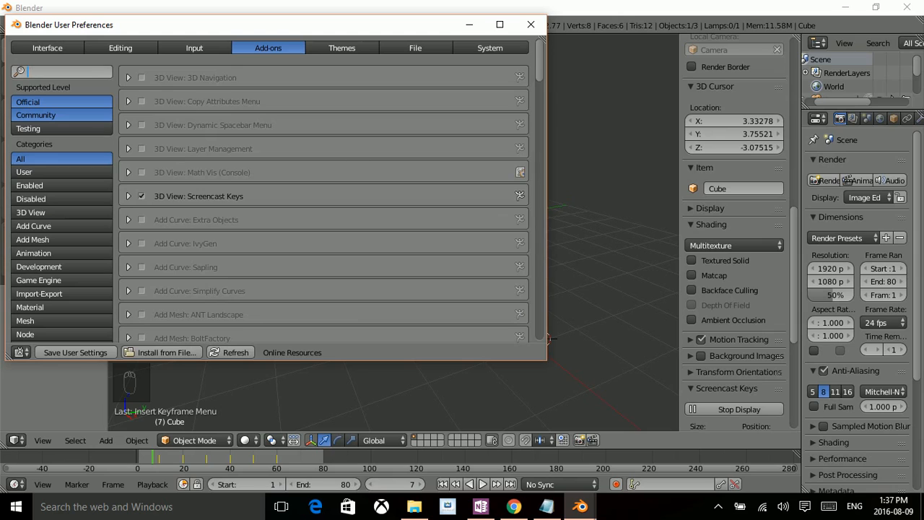
- Search add-ons for 'motion', enable Animation: Motion Trail, and close preferences
text(motion)
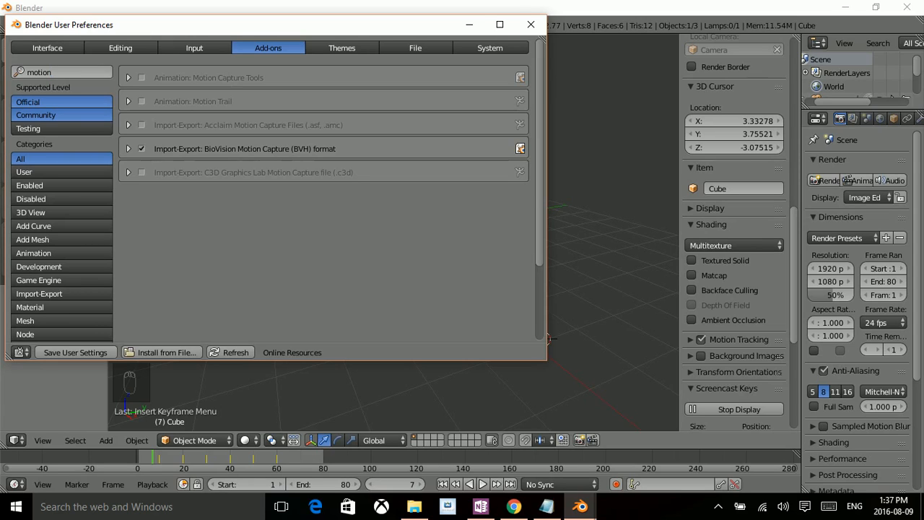
click(142, 101)
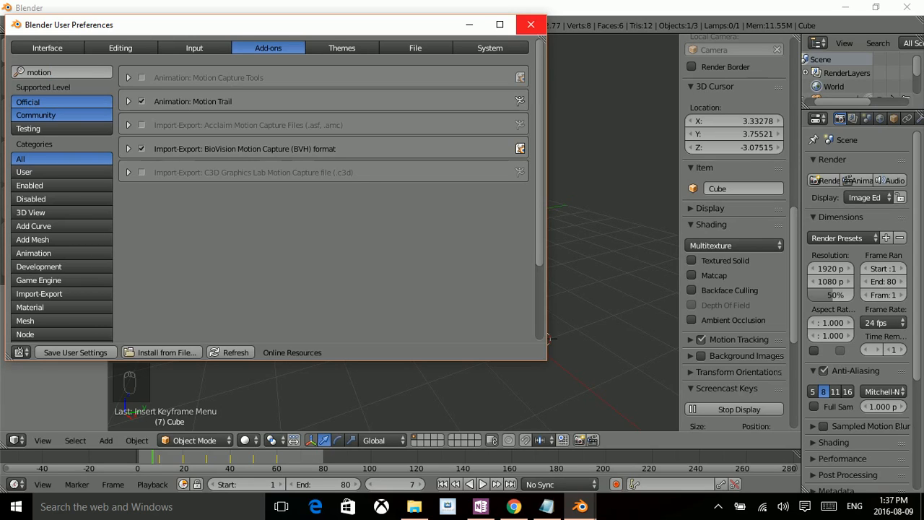
click(524, 24)
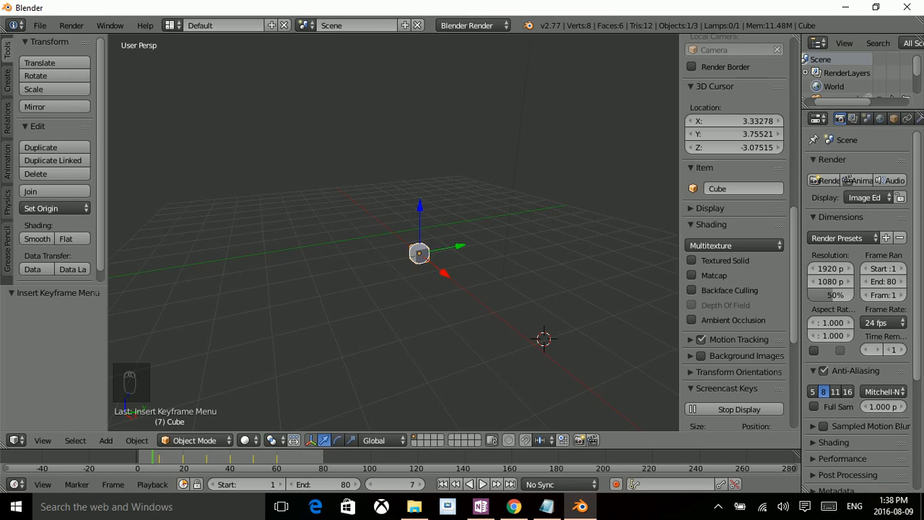
- Keep the cube in Object Mode and show the Animation tools with Motion Trail
click(195, 440)
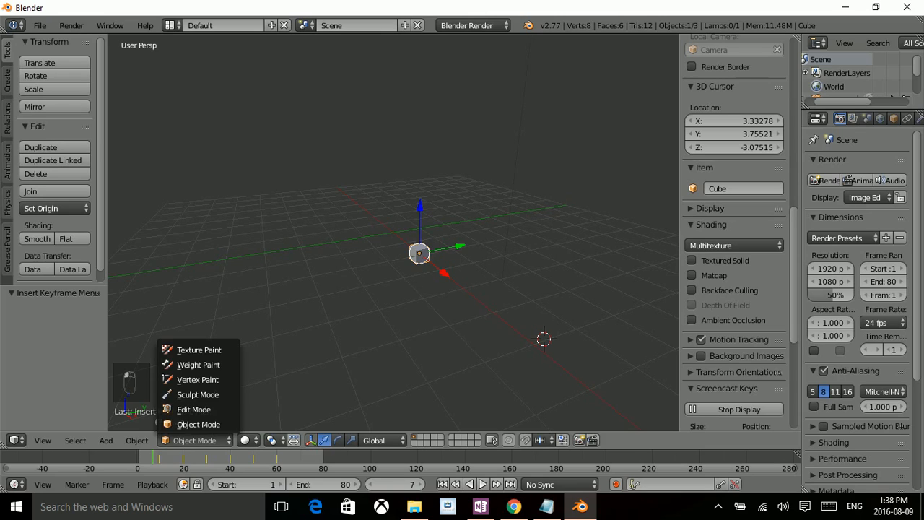
mouse_move(198, 424)
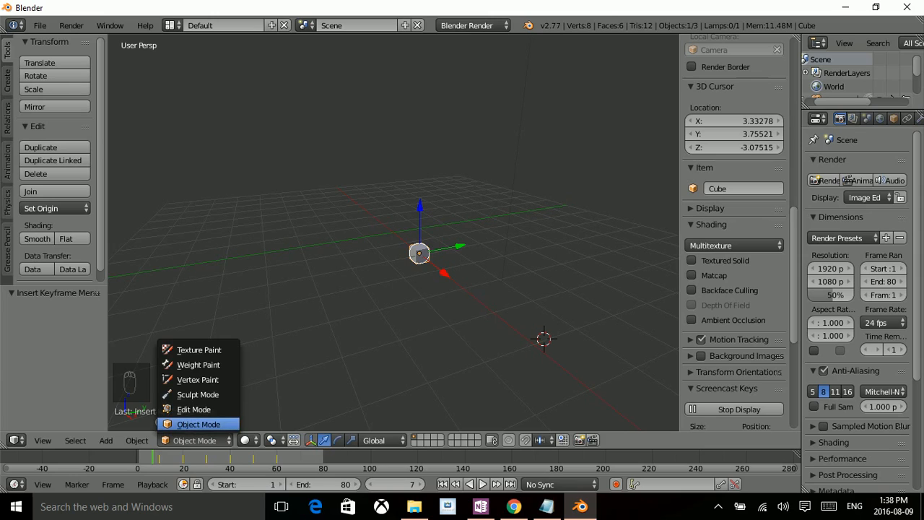
click(198, 423)
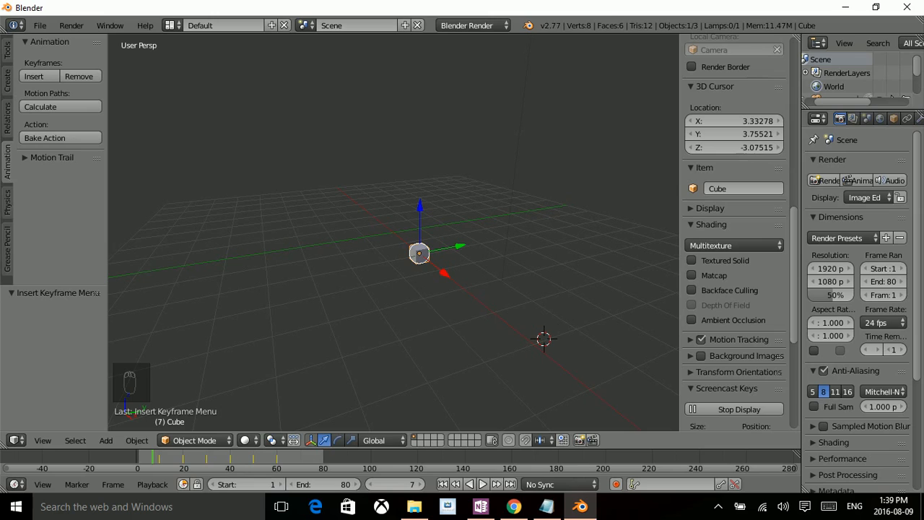
- Enable the cube's motion trail and orbit the view to see the dotted path
click(51, 158)
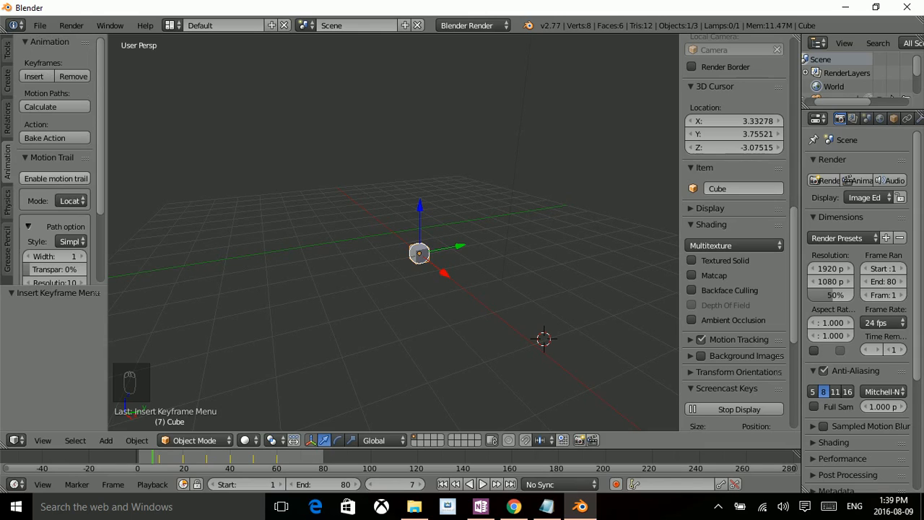
mouse_move(55, 179)
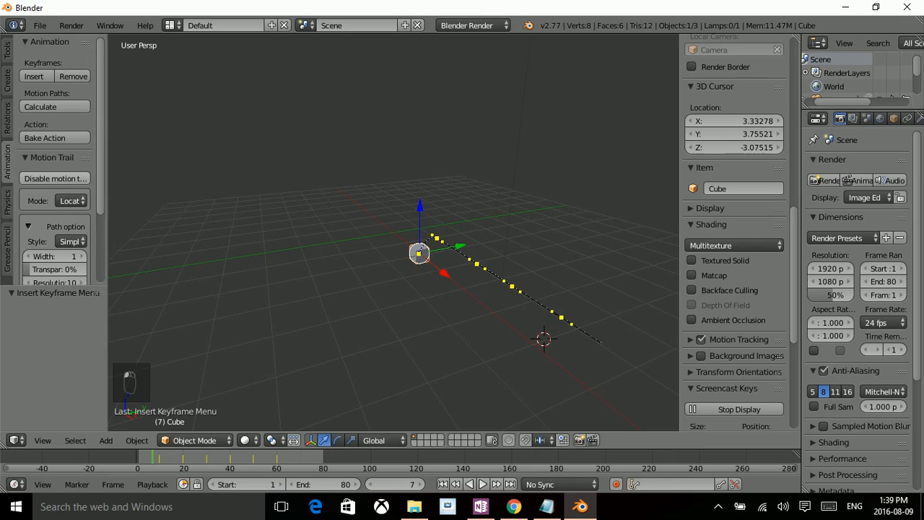
drag(433, 253, 368, 253)
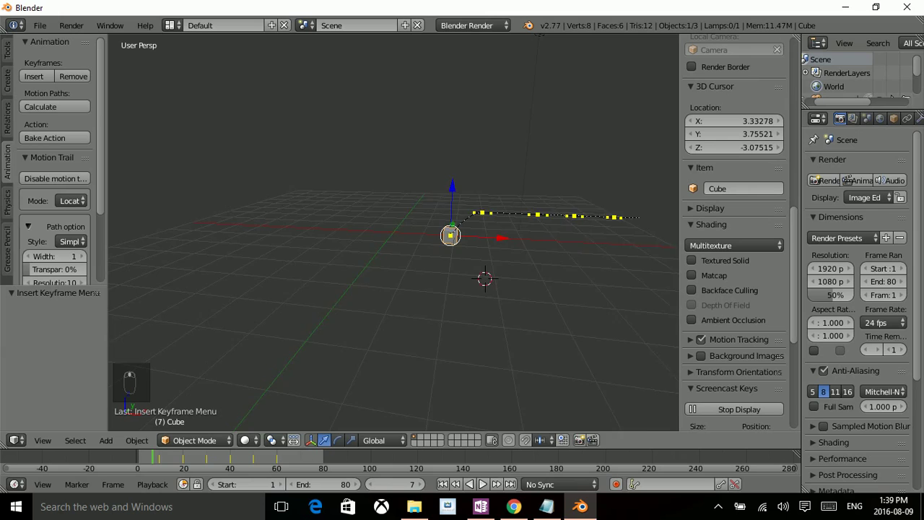
- Grab a motion trail keyframe point and move it so the cube's path bends at new angles
drag(447, 238, 433, 275)
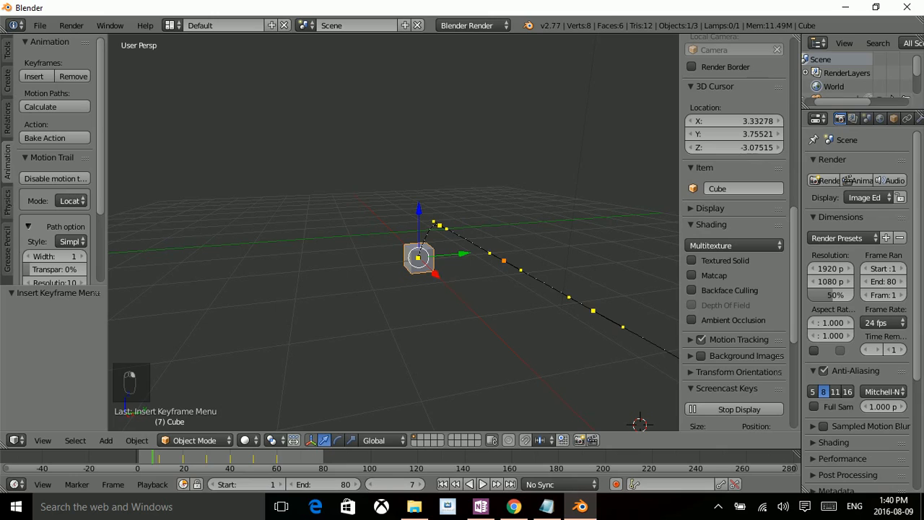
key(g)
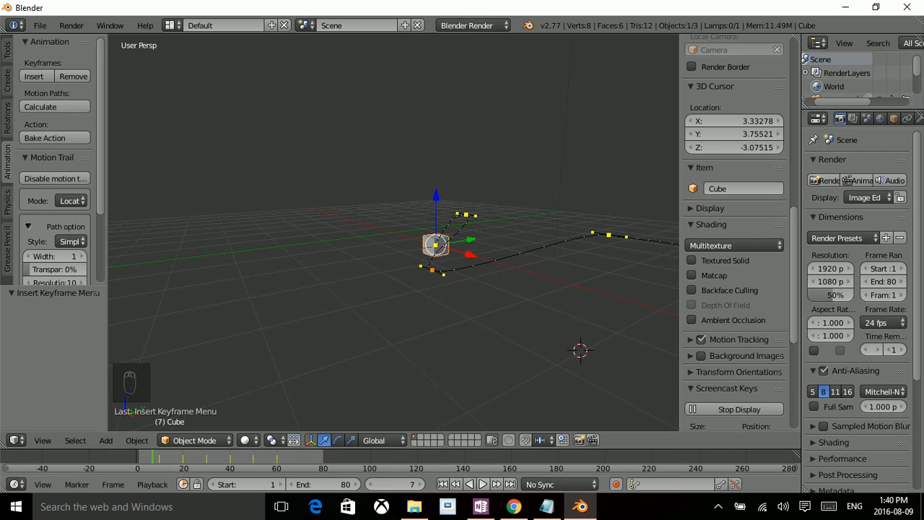
click(483, 483)
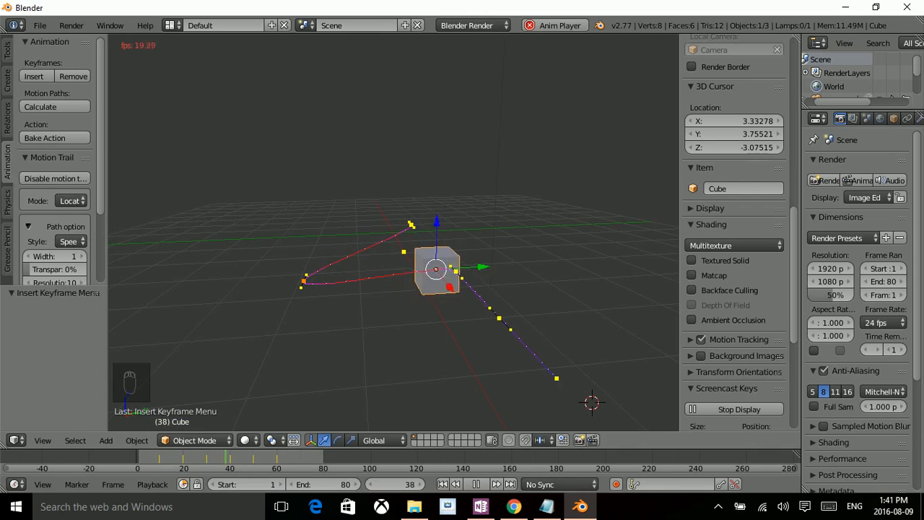
- Set the Motion Trail Path Style to Acceleration, shading the trail green, yellow and red
click(471, 484)
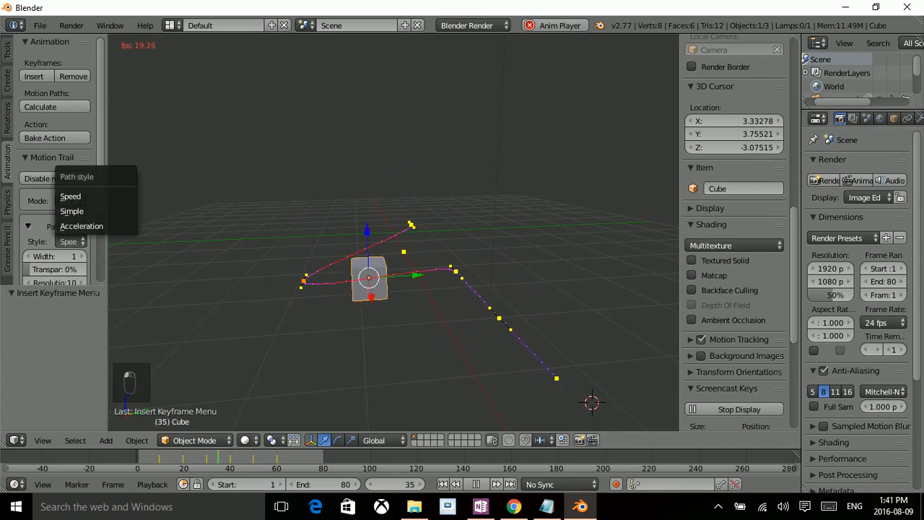
click(81, 226)
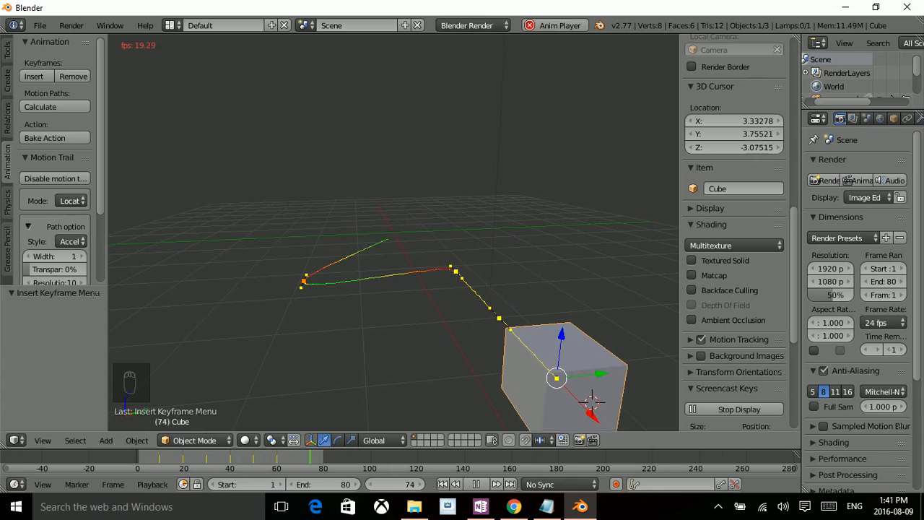